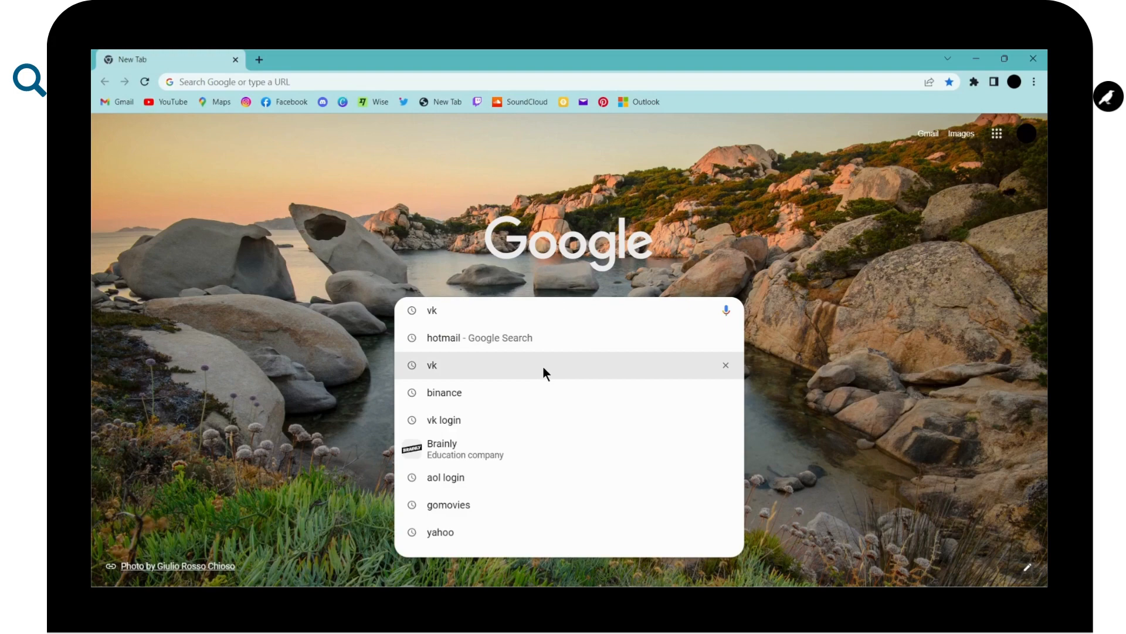
- Search Google for 'vk' and go to the 'VK | Welcome!' result at vk.com
click(431, 365)
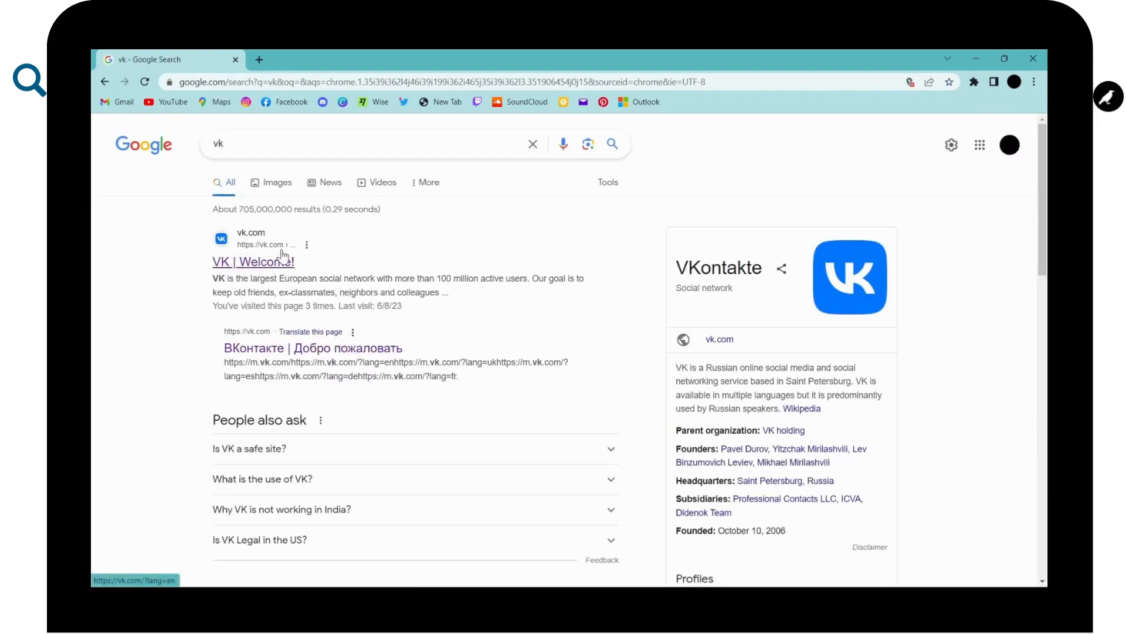
click(254, 262)
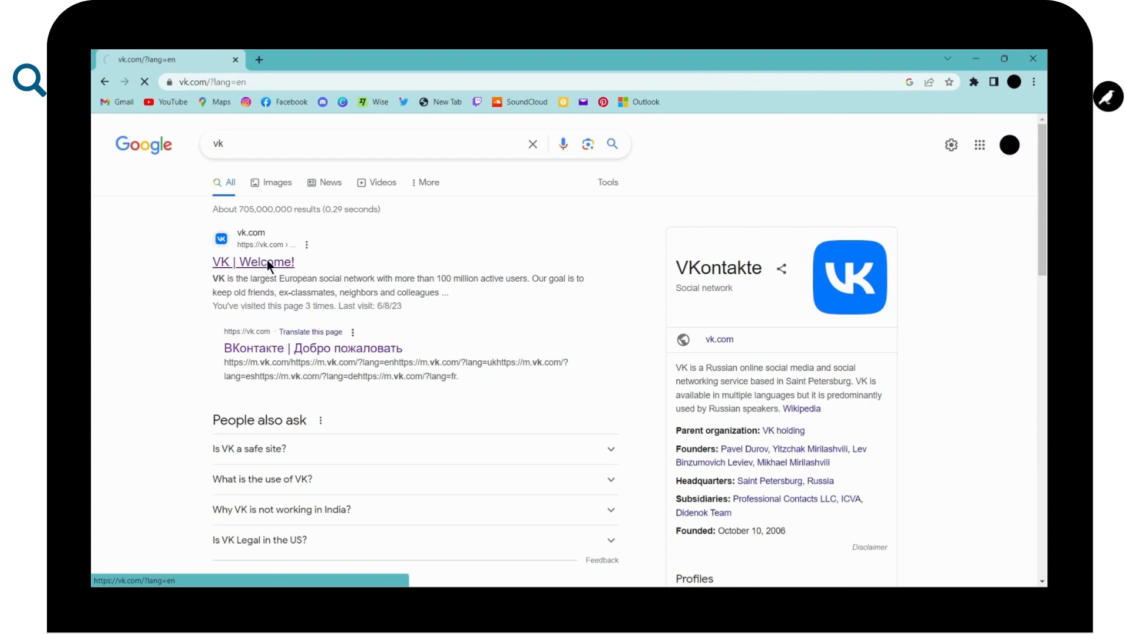
click(253, 261)
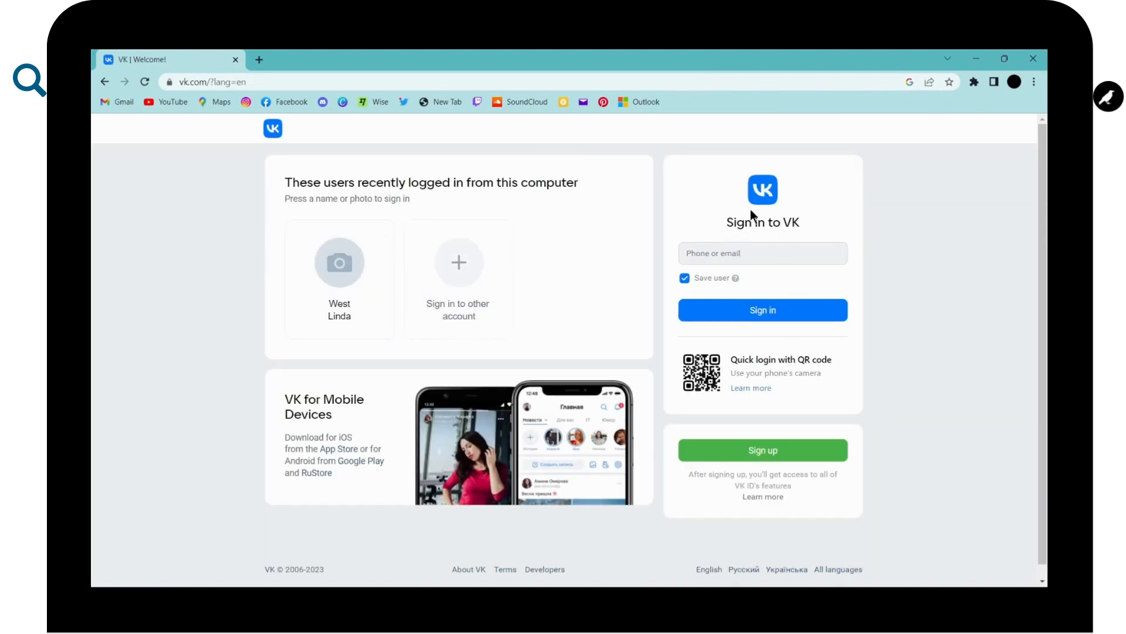
mouse_move(756, 249)
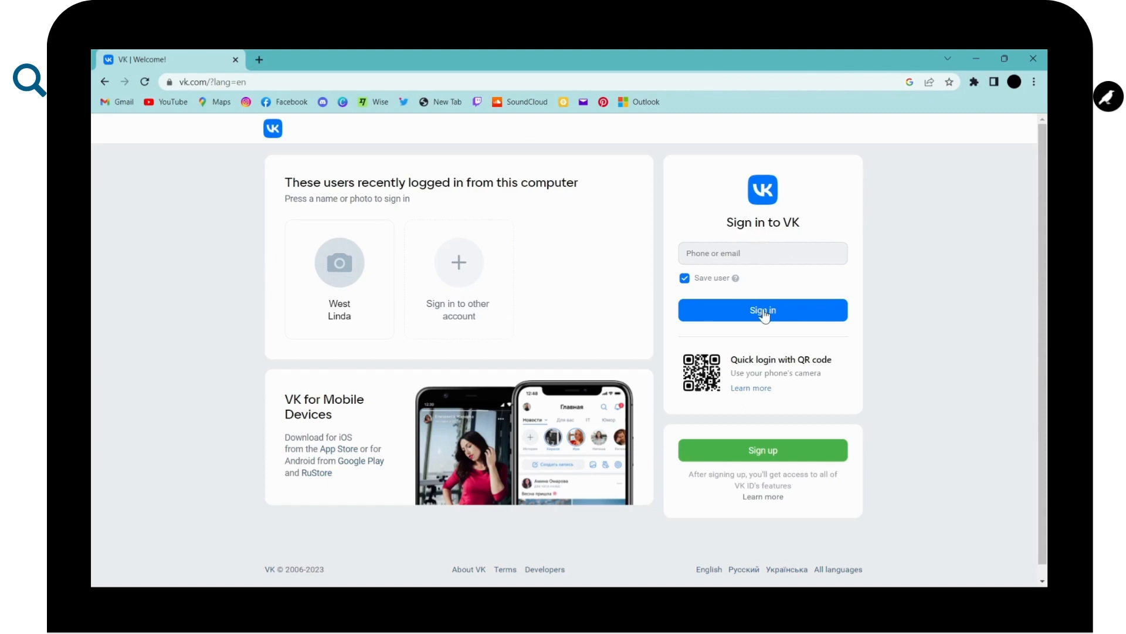
mouse_move(781, 362)
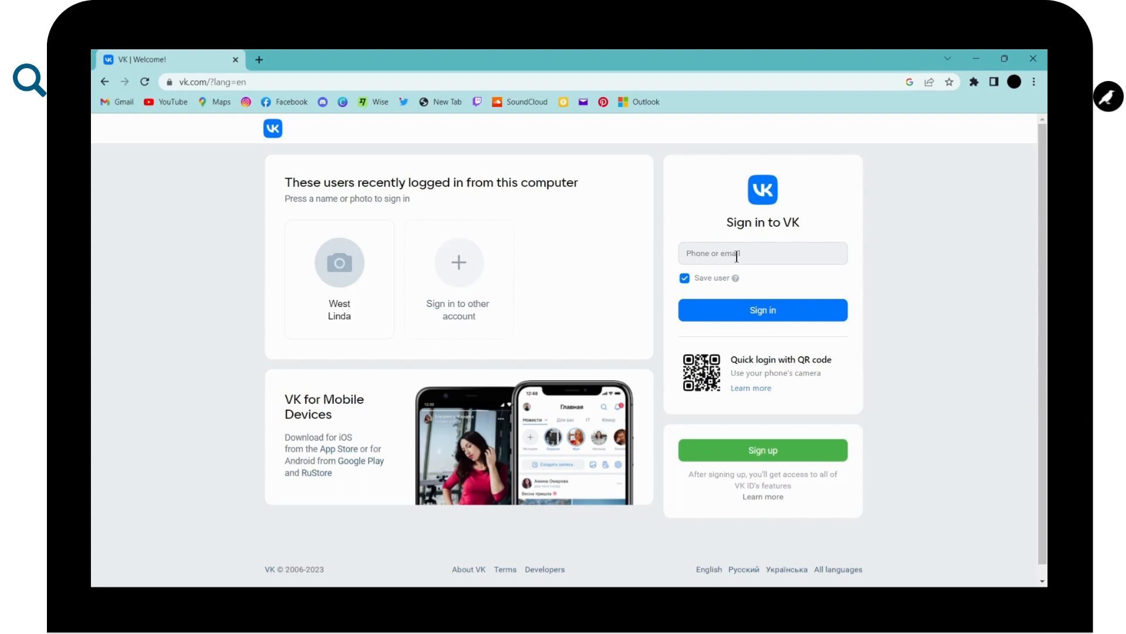
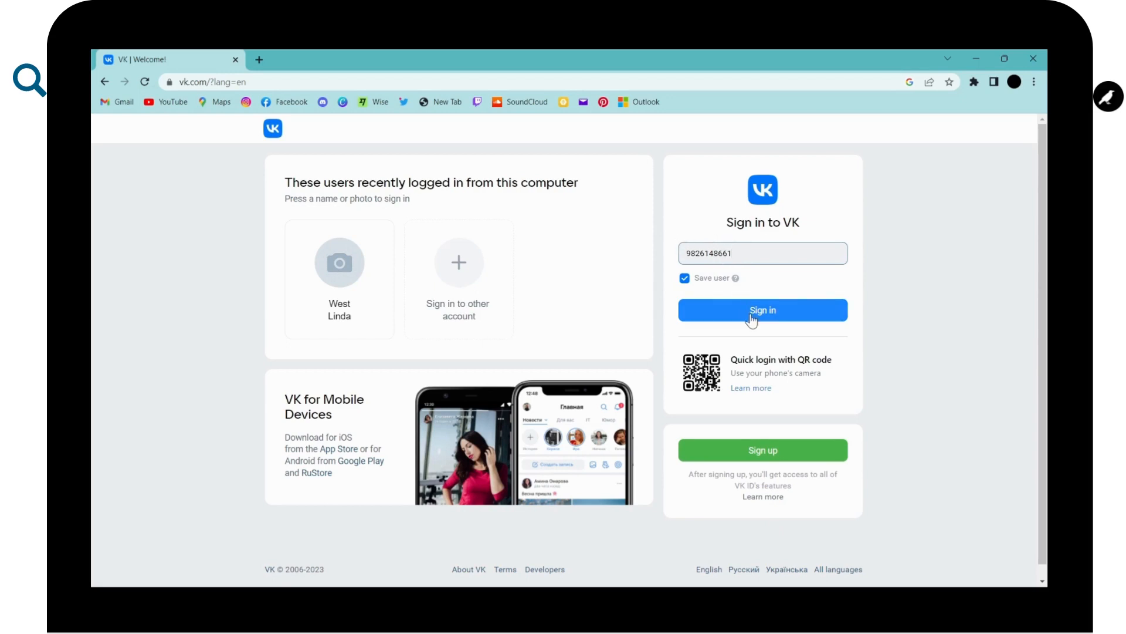
click(762, 309)
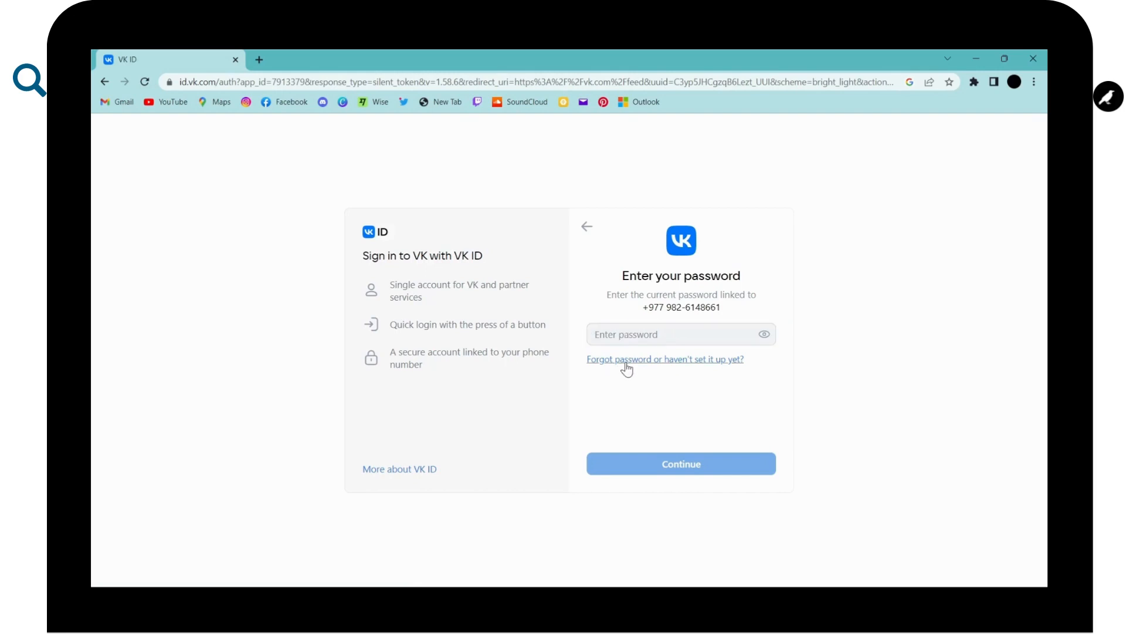
- Start recovering the forgotten password, leaving sign-in and choosing reset over scanning
click(664, 359)
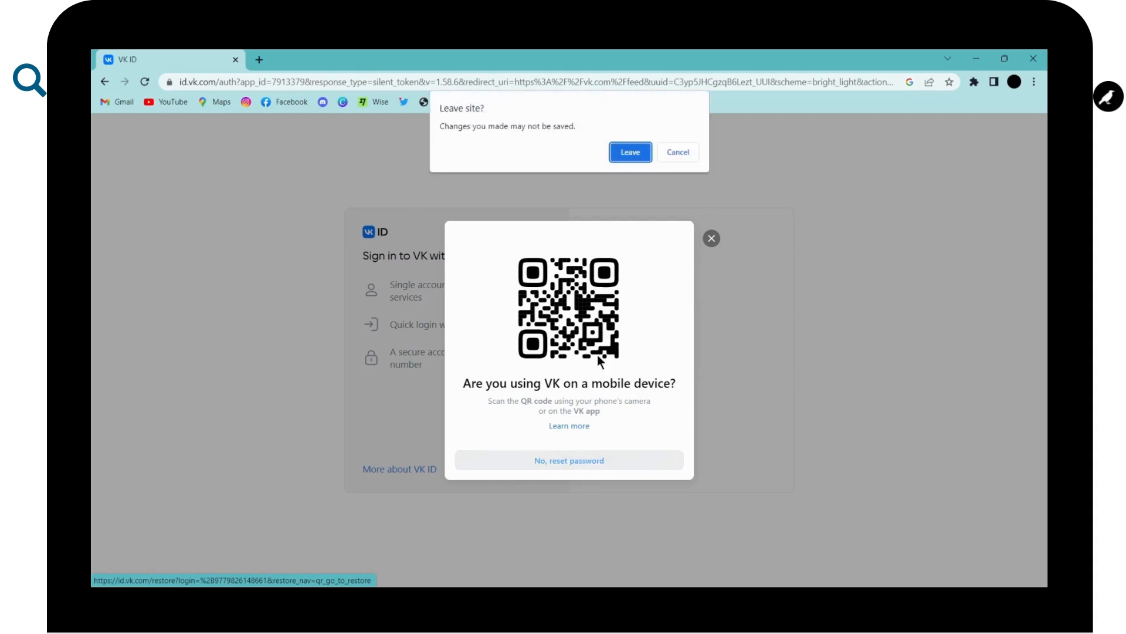
click(629, 152)
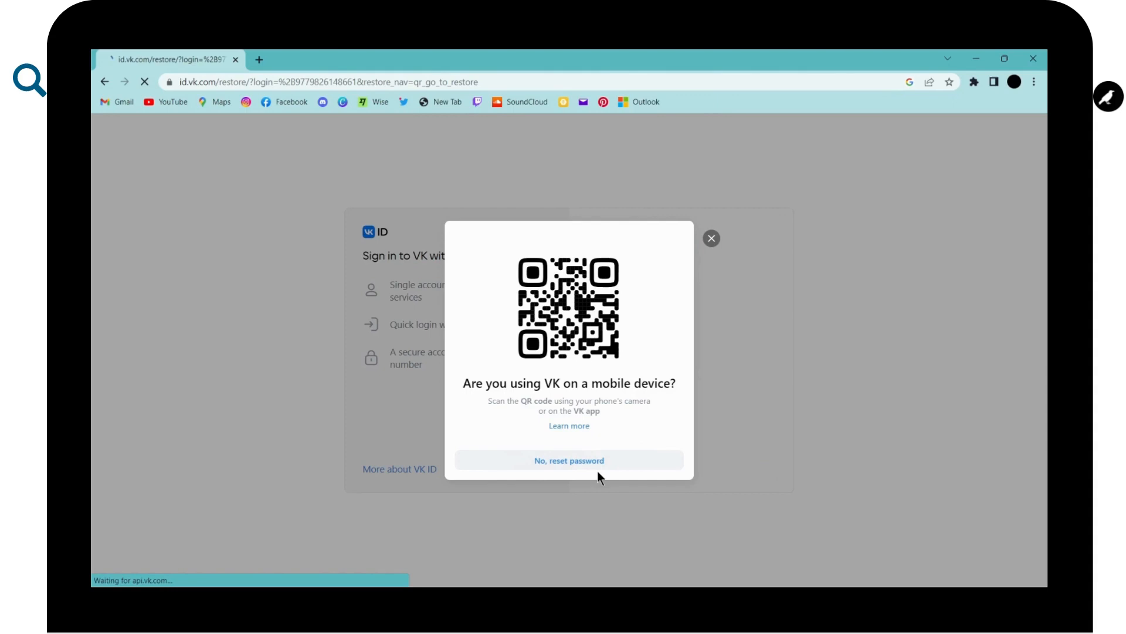
click(568, 460)
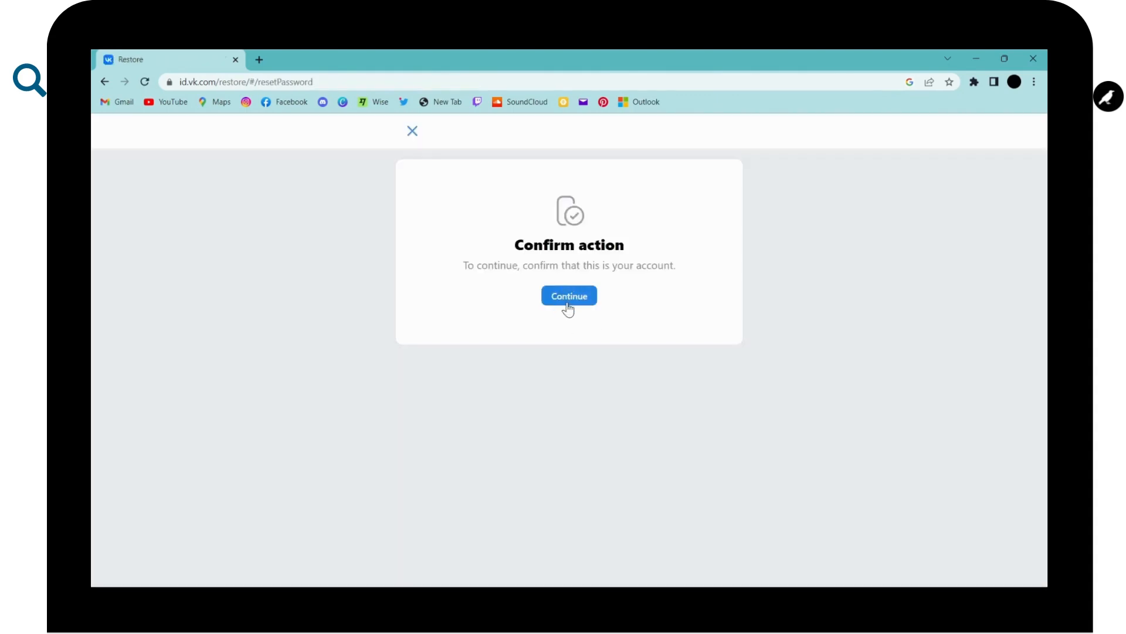
- Confirm the account and accept its phone number for verification
click(568, 296)
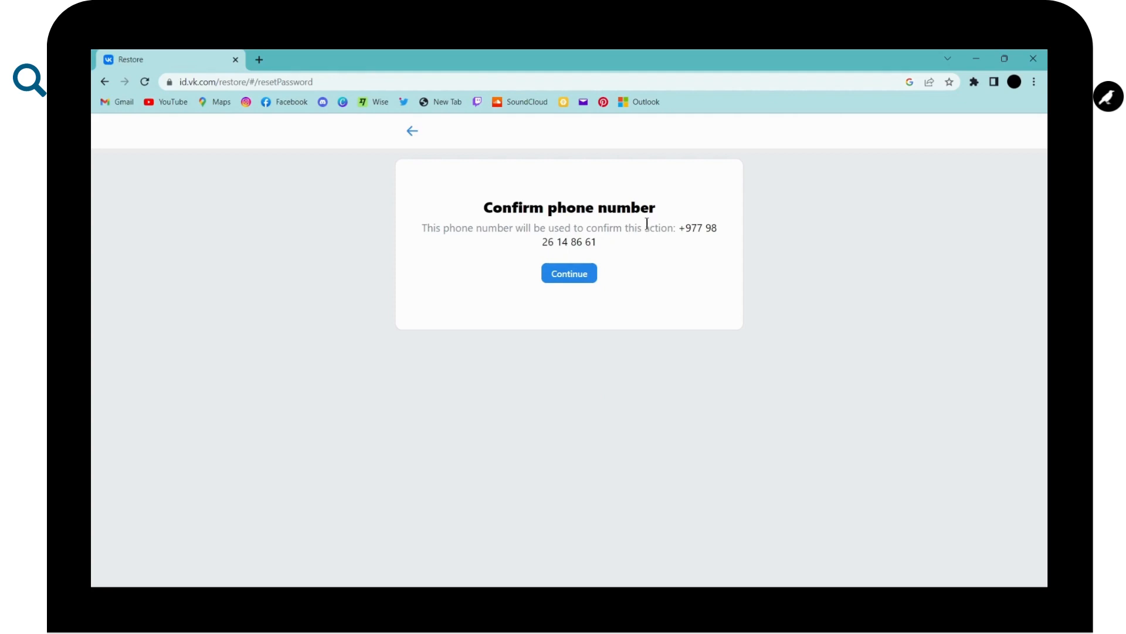
click(568, 273)
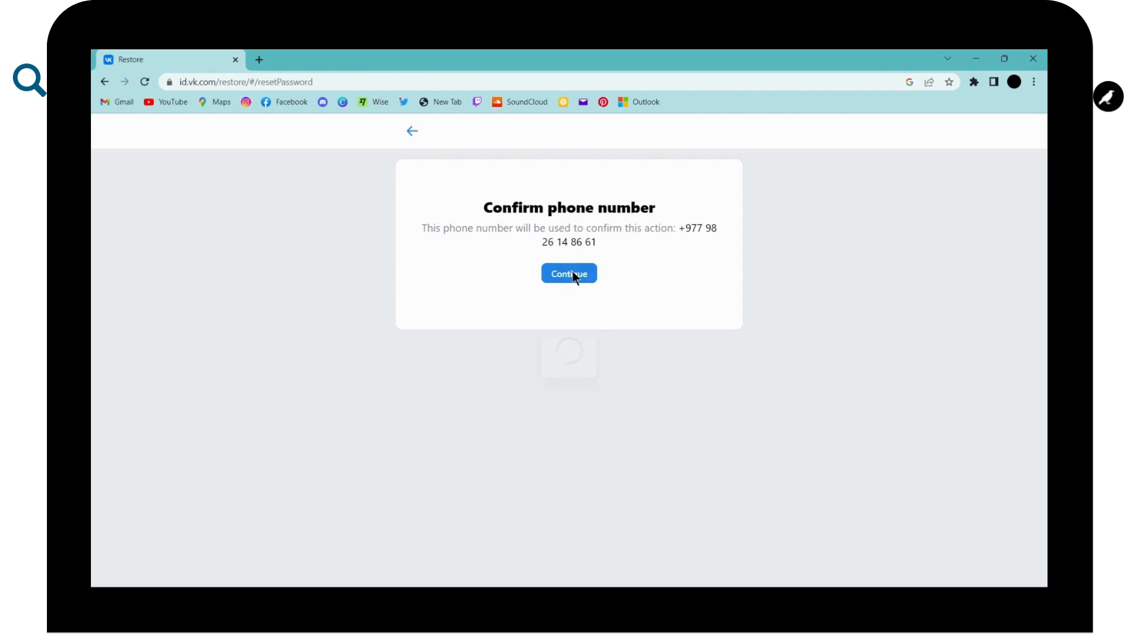
click(568, 274)
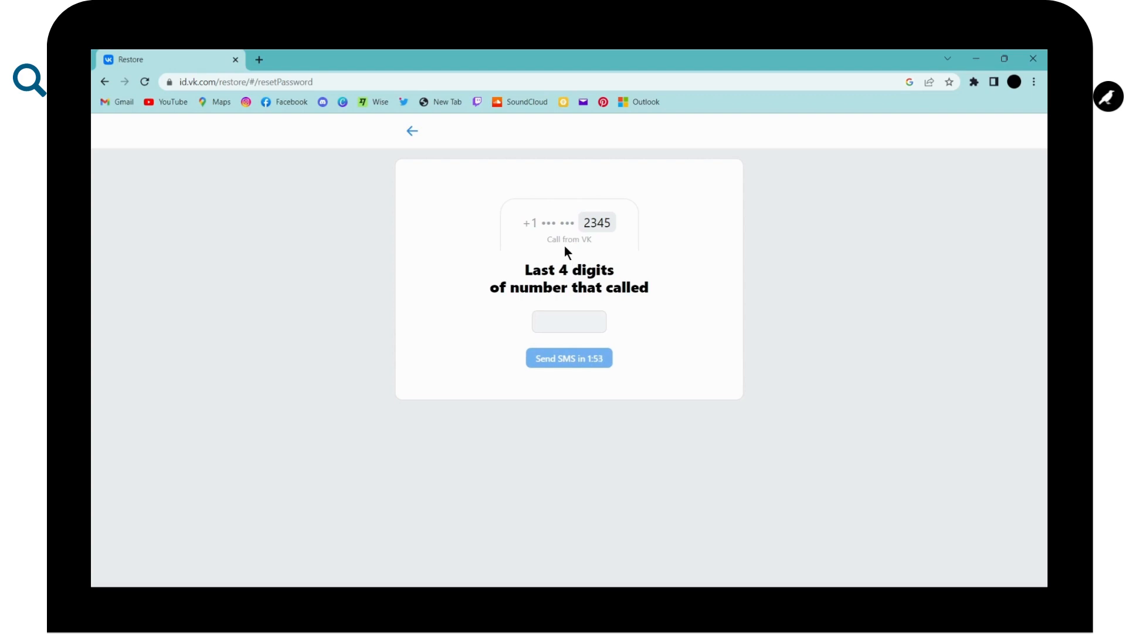
mouse_move(637, 307)
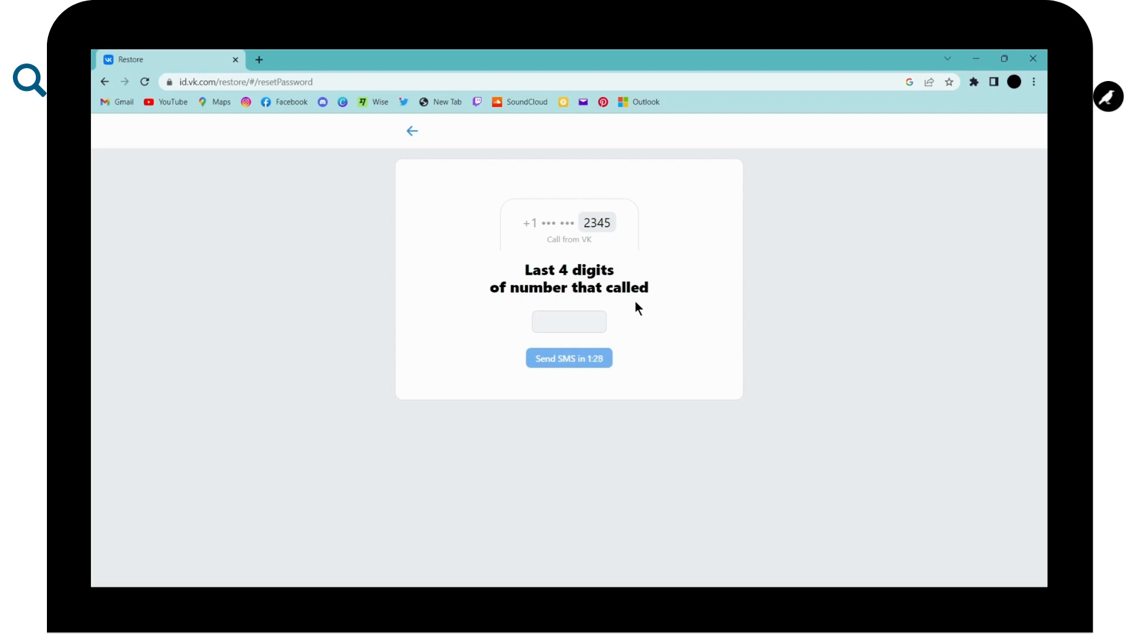
- Activate the field for the last 4 digits of the calling number
click(569, 322)
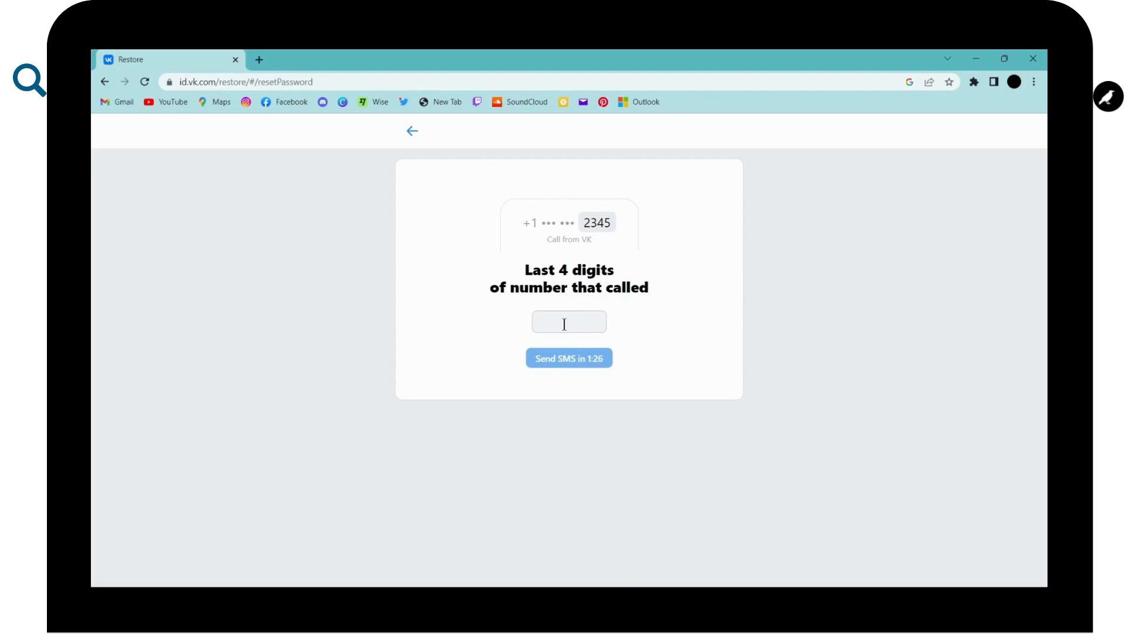
click(568, 358)
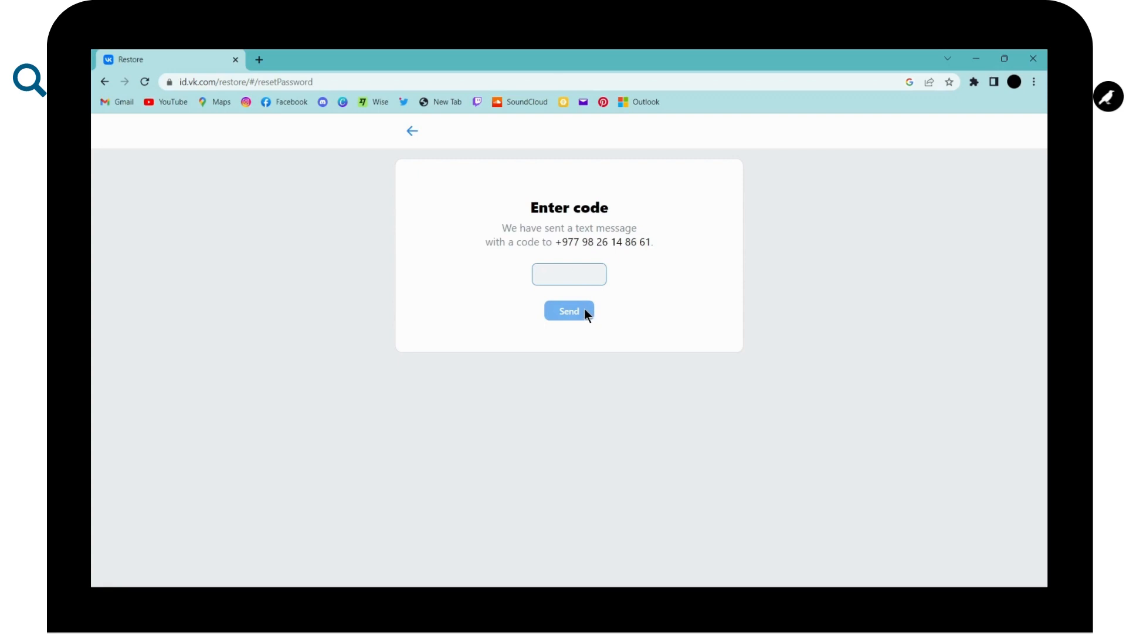
- Switch to SMS verification with the 'Enter code' field ready for the texted code
click(568, 274)
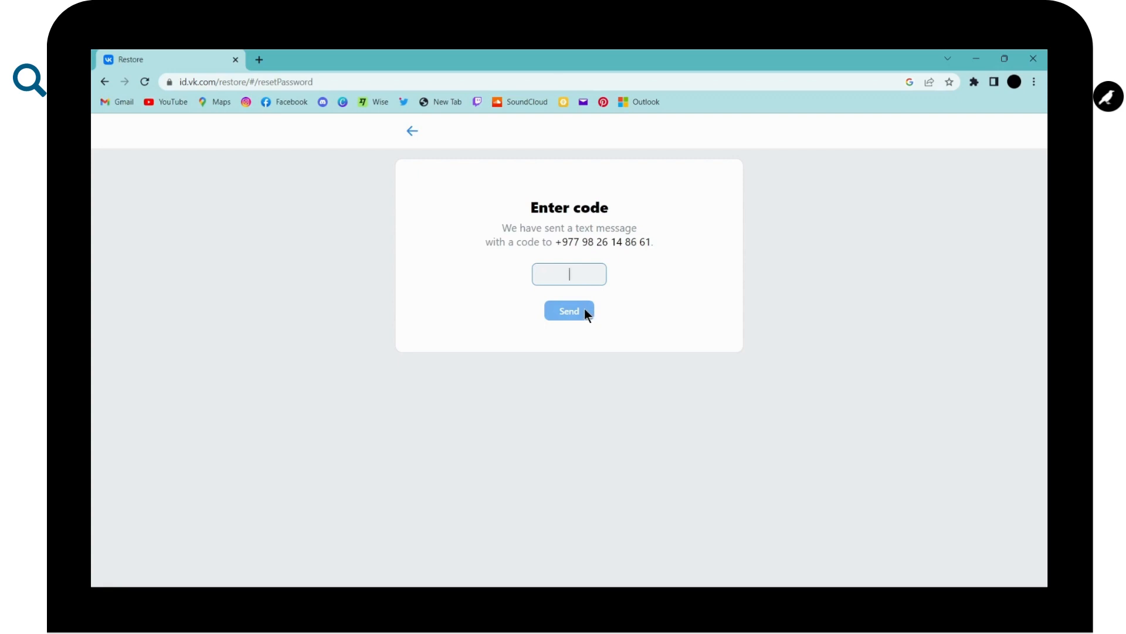